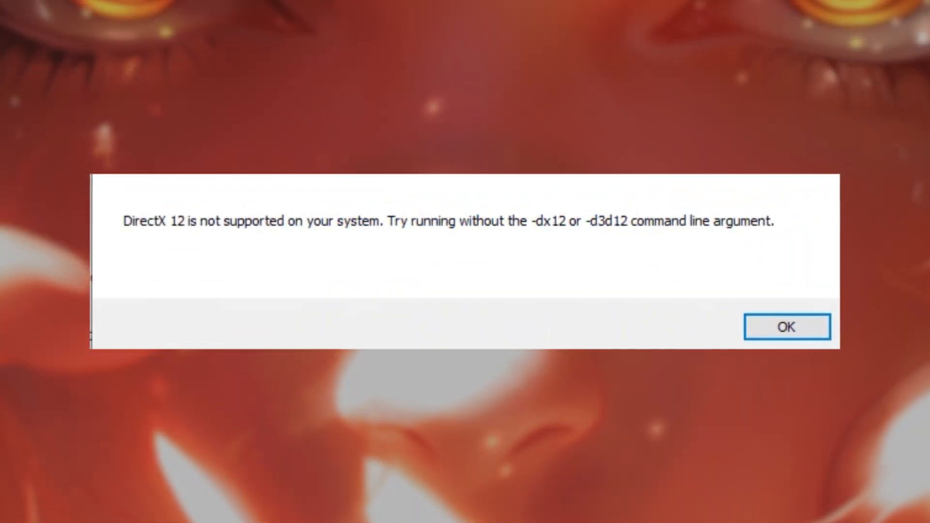
Step: Dismiss the DirectX 12 not-supported error with OK
click(787, 327)
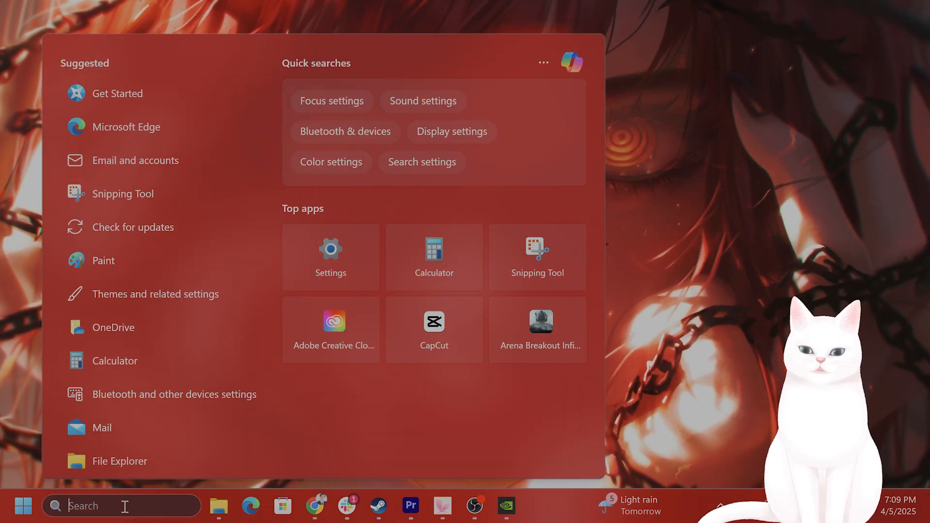
Step: Launch dxdiag from the Run dialog to show the DirectX system report
text(run)
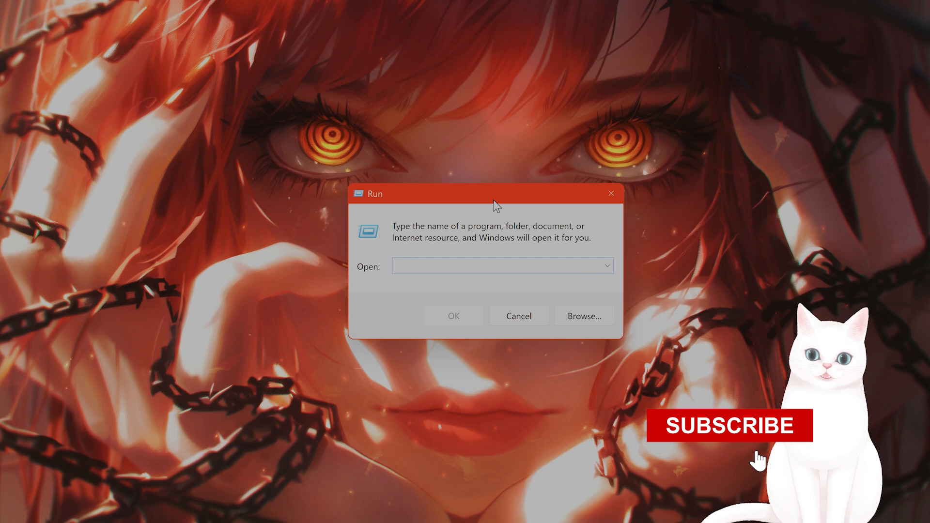
text(dxdiag)
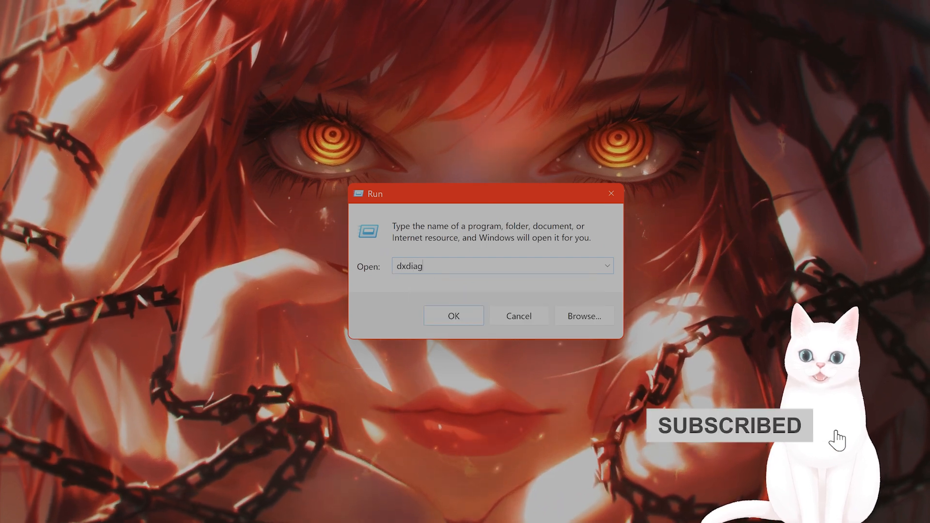
click(452, 315)
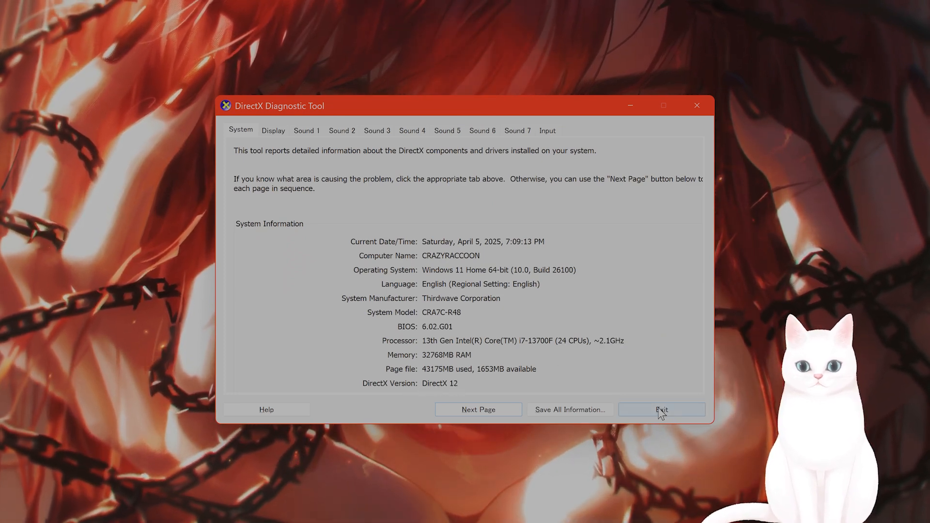
click(660, 409)
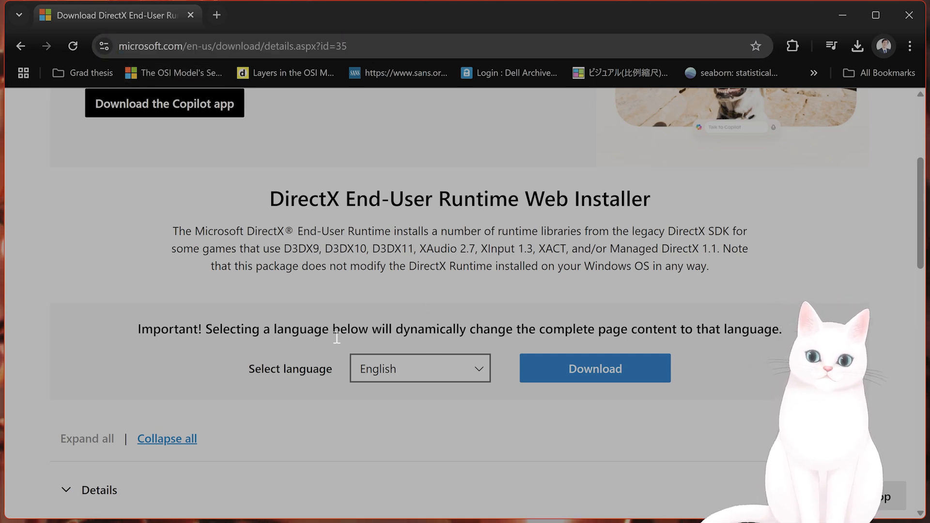
mouse_move(488, 389)
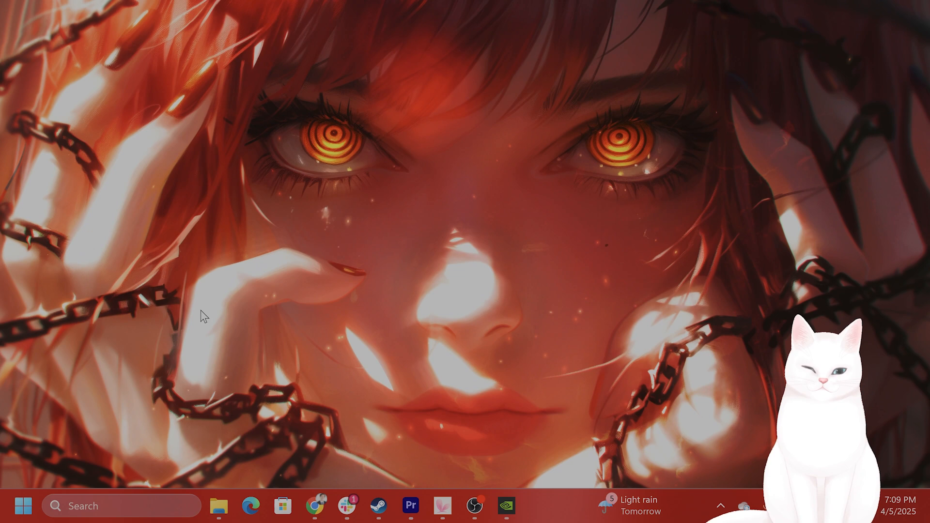
Step: Search for cmd to start an administrator Command Prompt
click(122, 506)
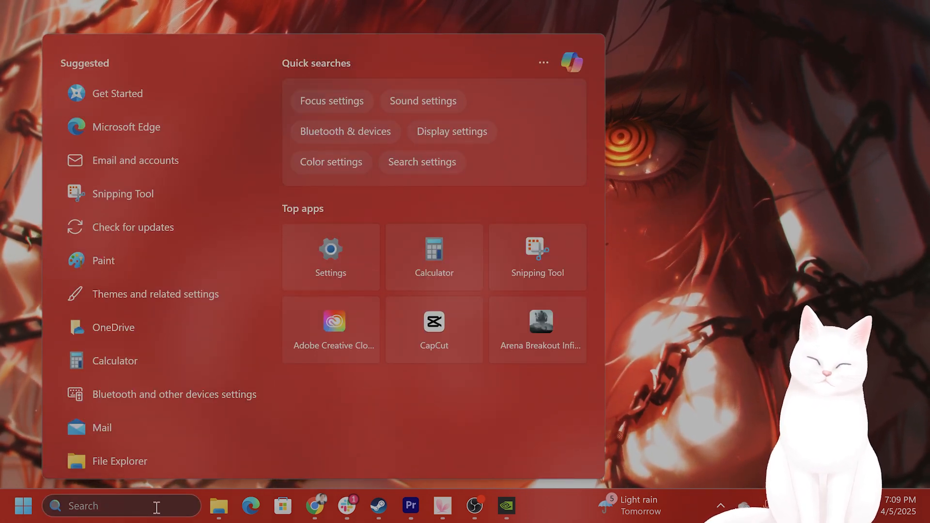
text(cmd)
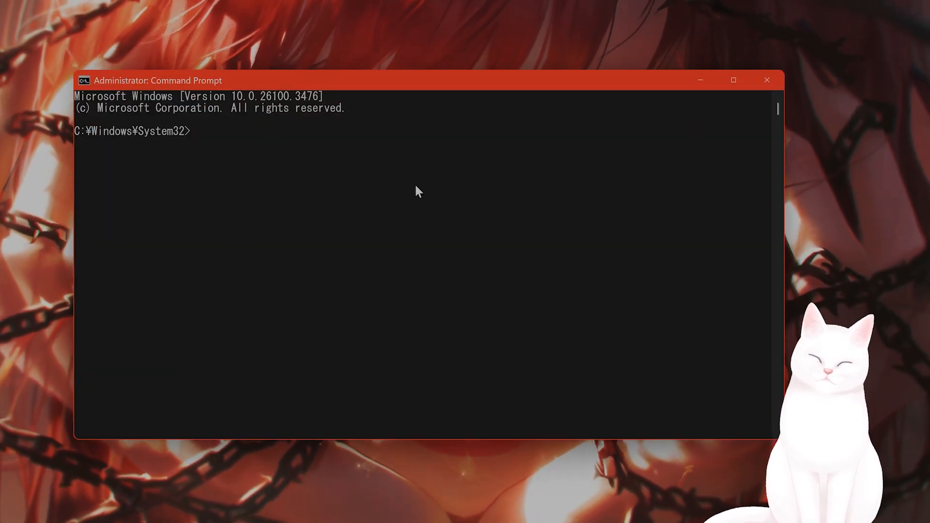
Step: Run the sfc /scannow system file checker scan
text(sfc /sca)
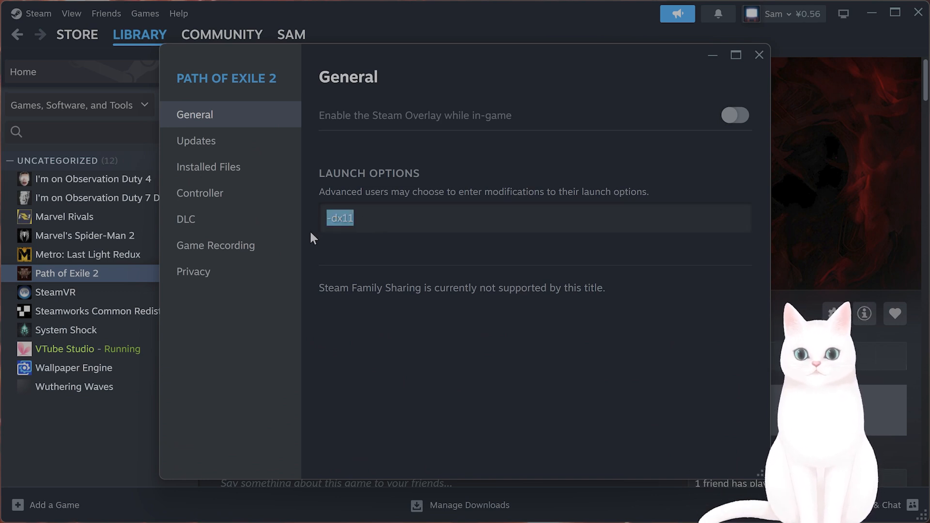
mouse_move(712, 97)
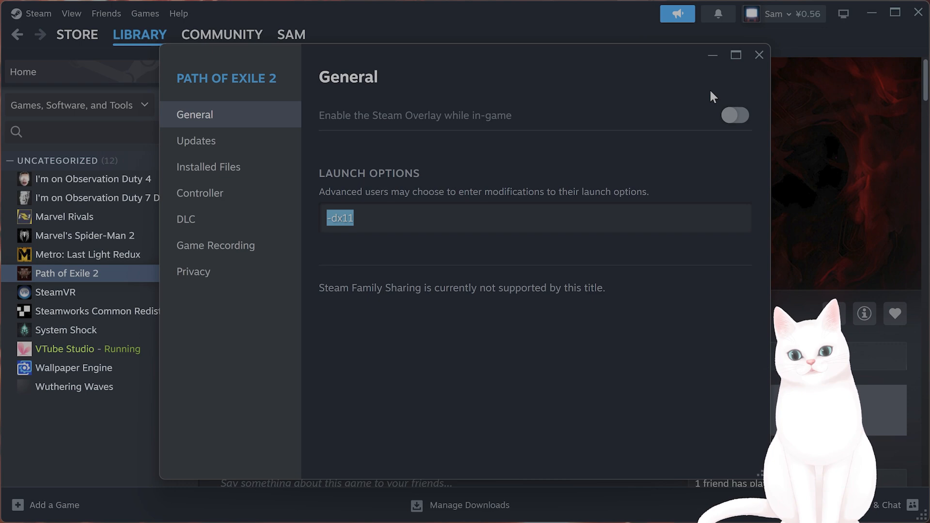
Step: Close Path of Exile 2's properties with the -dx11 launch option set
click(759, 54)
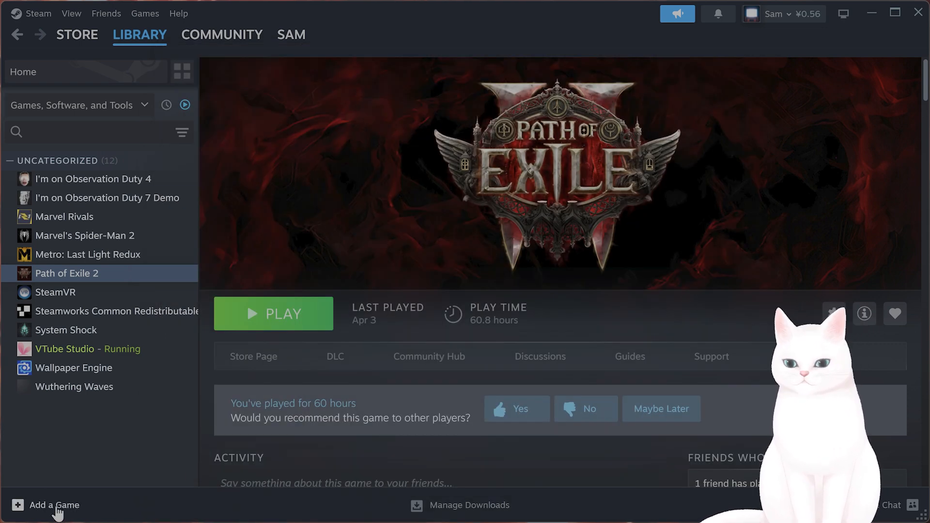
click(54, 505)
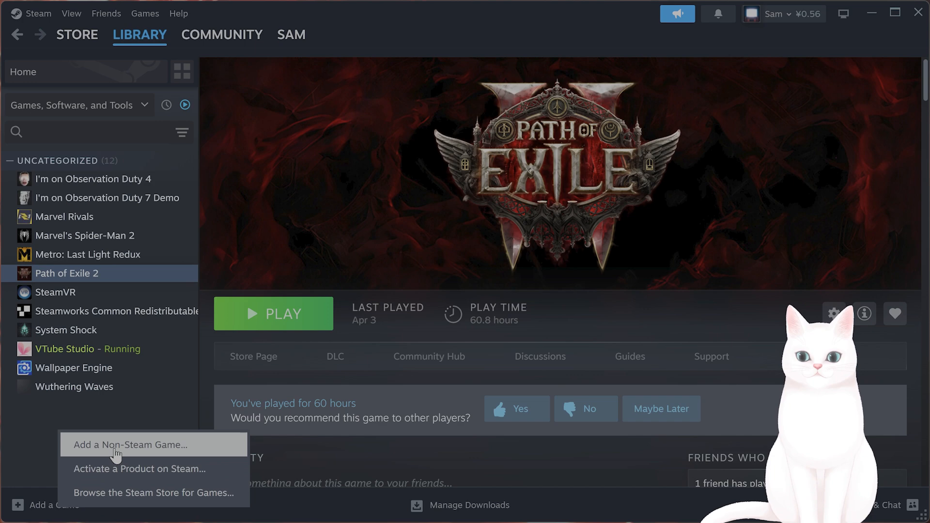
click(130, 445)
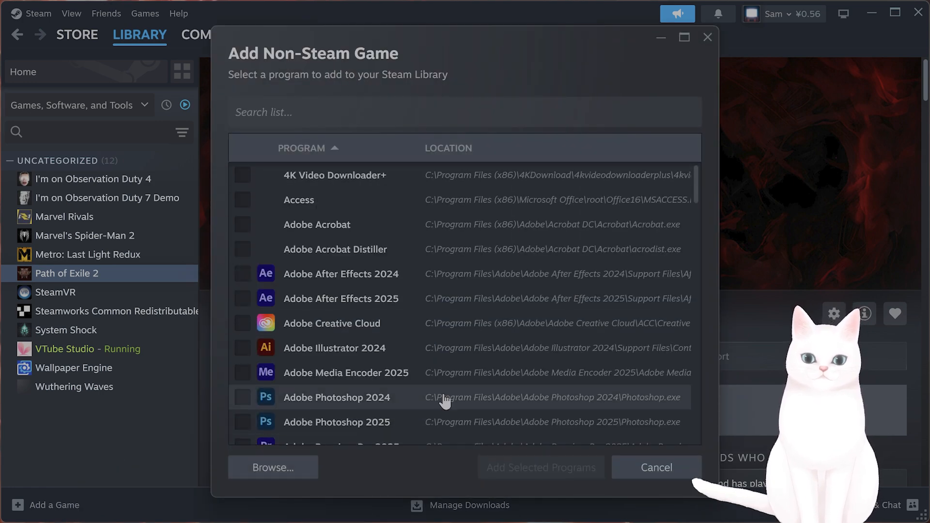
click(242, 200)
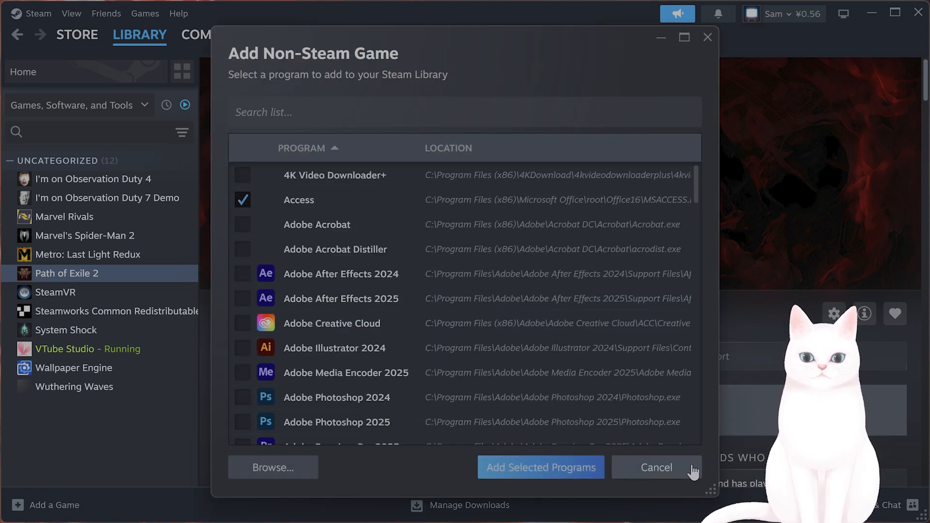
click(656, 467)
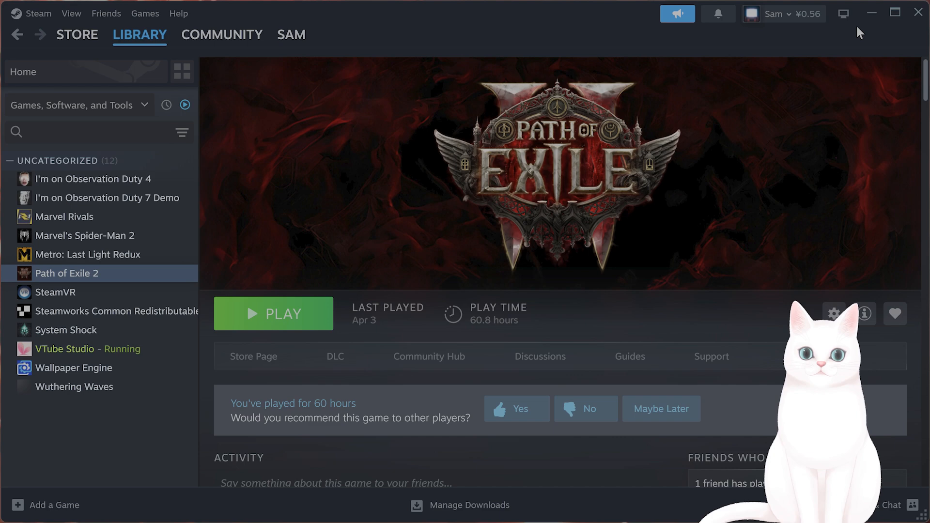